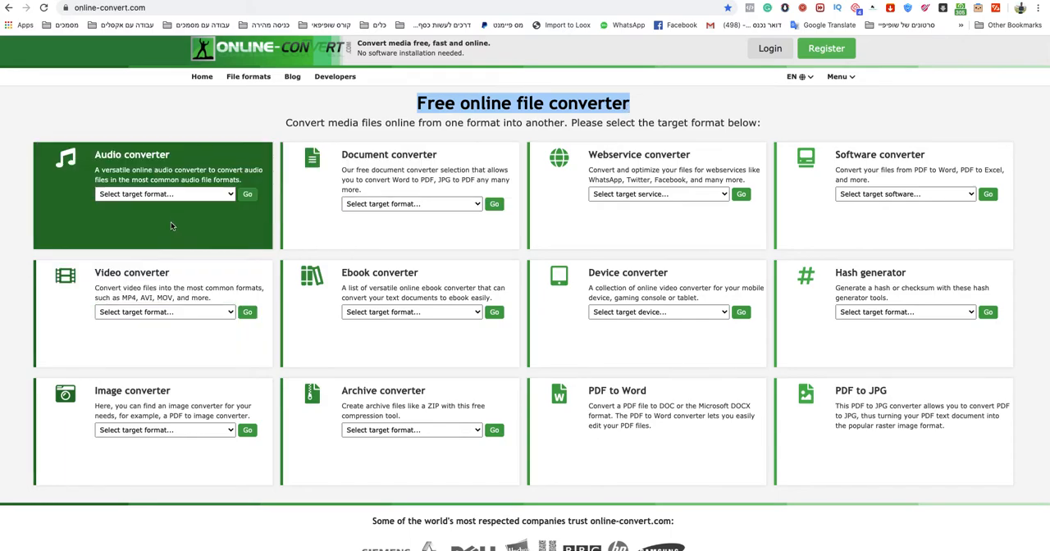
mouse_move(147, 311)
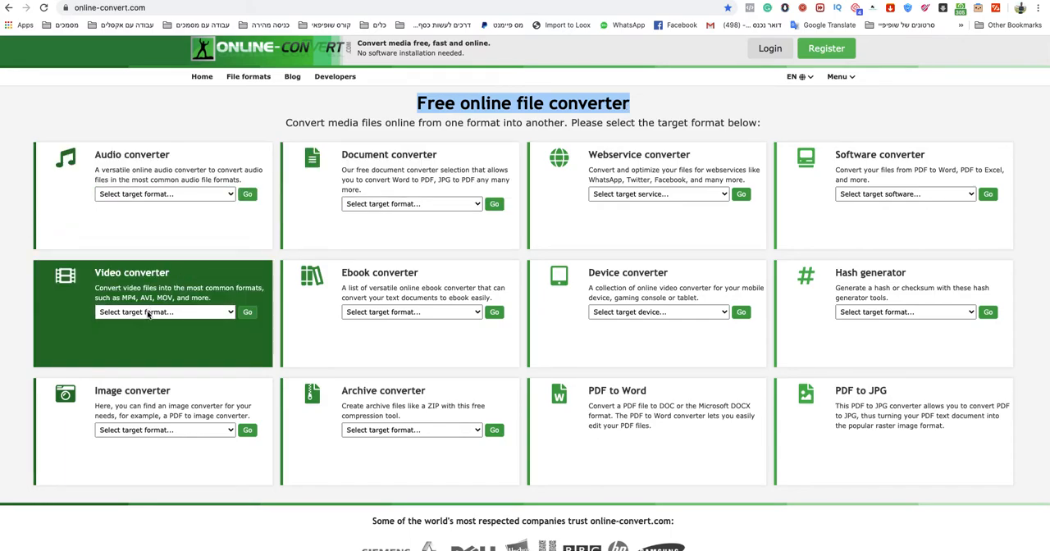
Choose WAV as the target format in the Audio converter and go to the audio-to-WAV page.
click(164, 312)
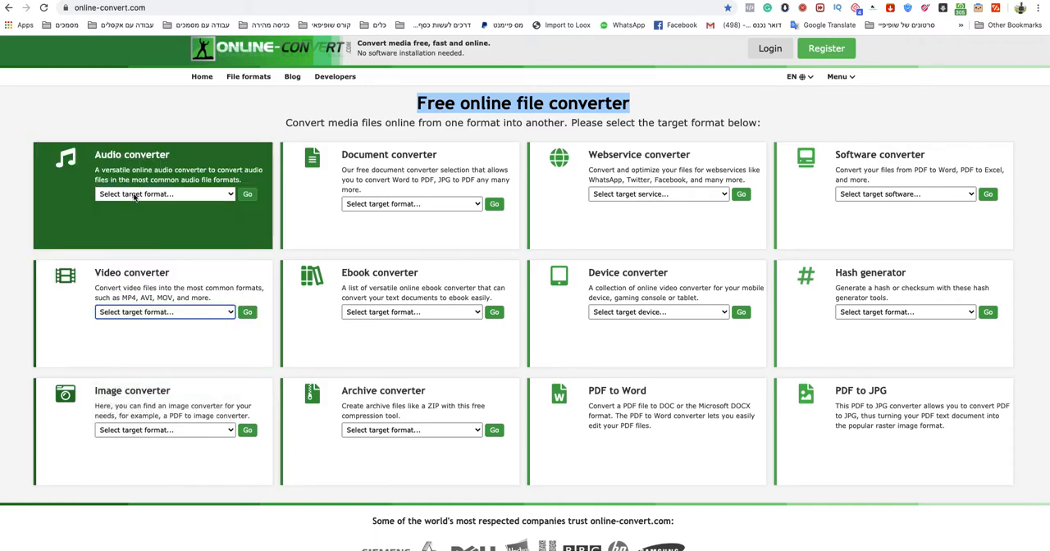
click(164, 193)
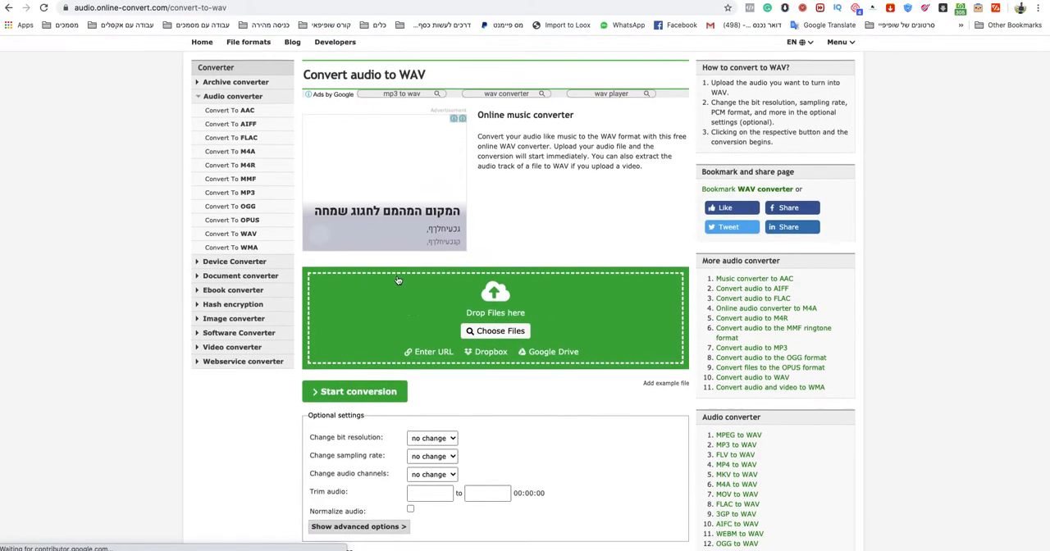
Upload 'aiff file.aiff' (1.22 MB) as the source file for conversion.
scroll(down, 3)
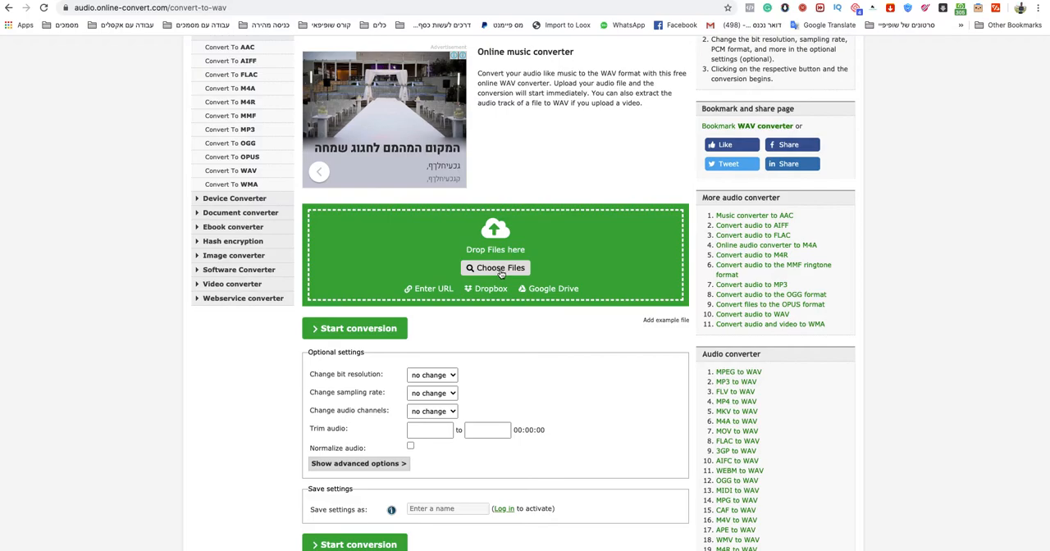
mouse_move(489, 288)
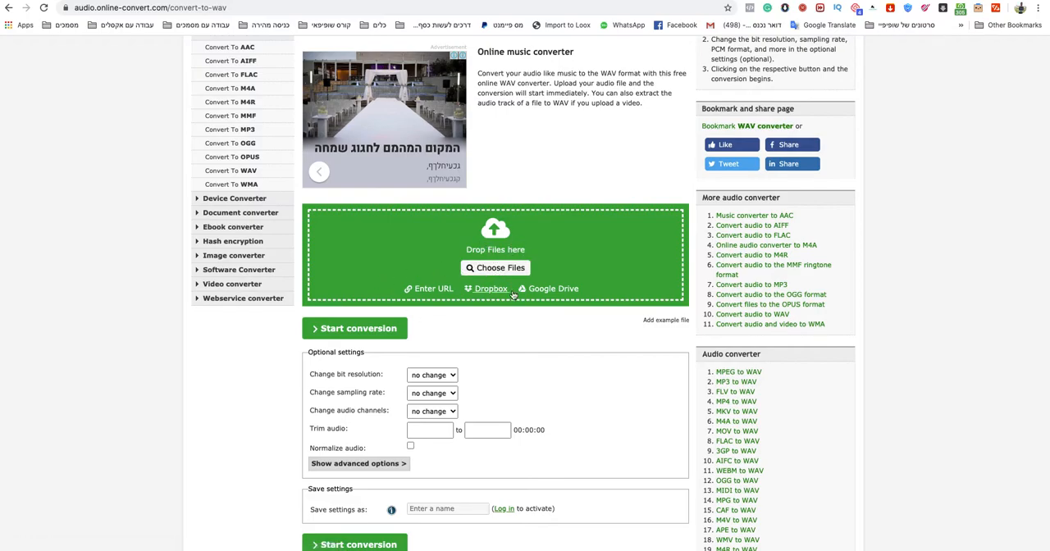
click(496, 267)
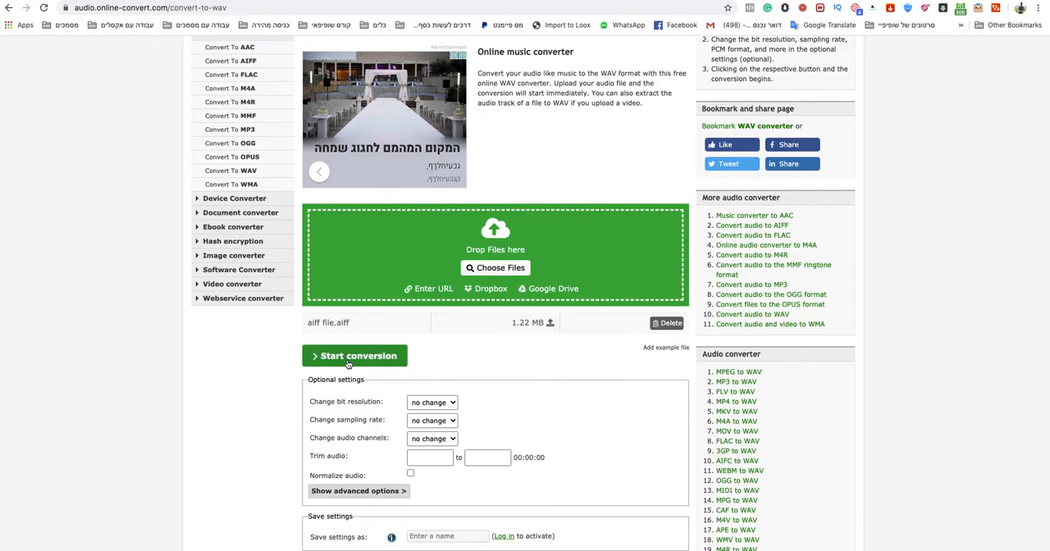
Convert the AIFF to WAV, save the result to the Desktop and reveal it in Finder.
click(353, 354)
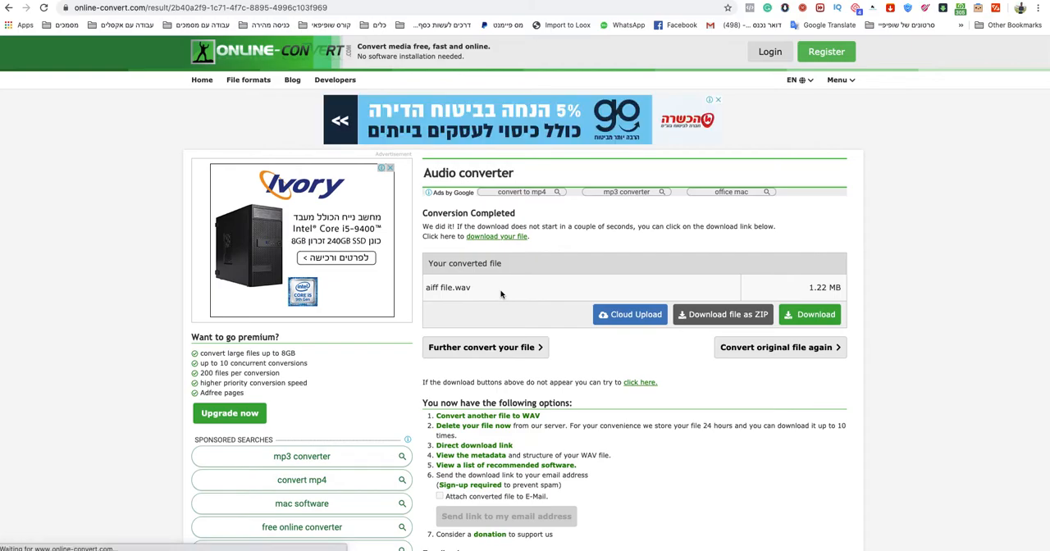
click(809, 315)
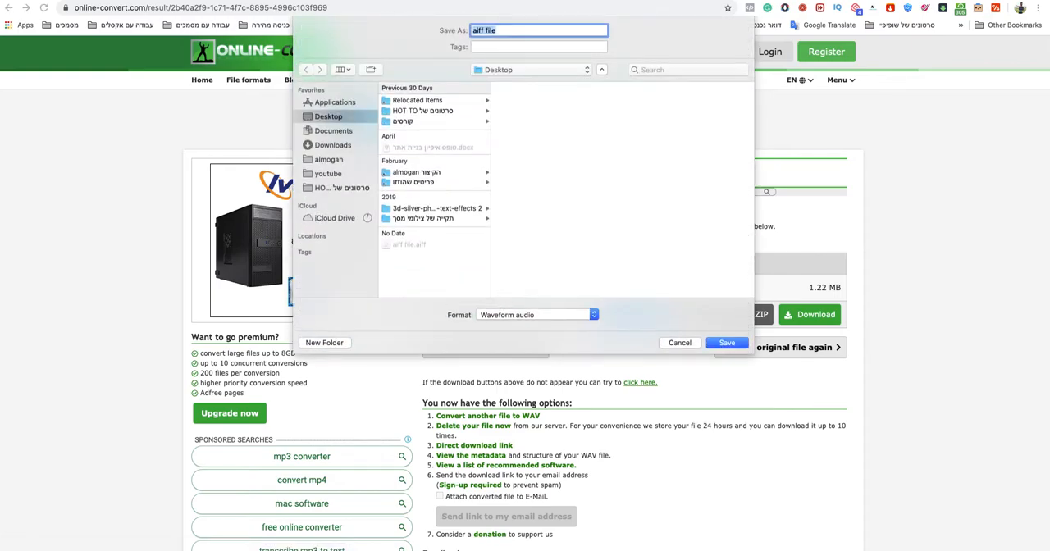
click(726, 342)
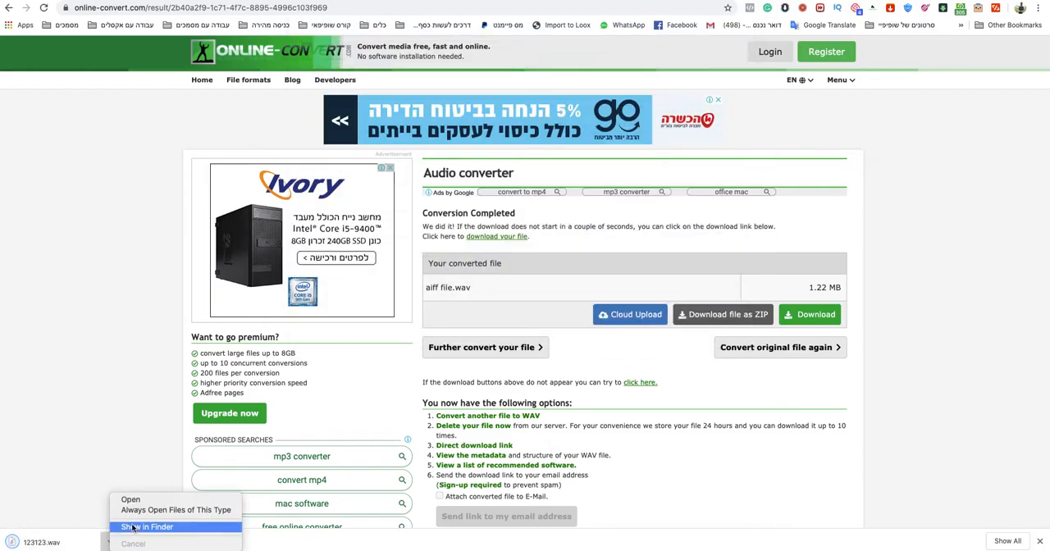
click(147, 526)
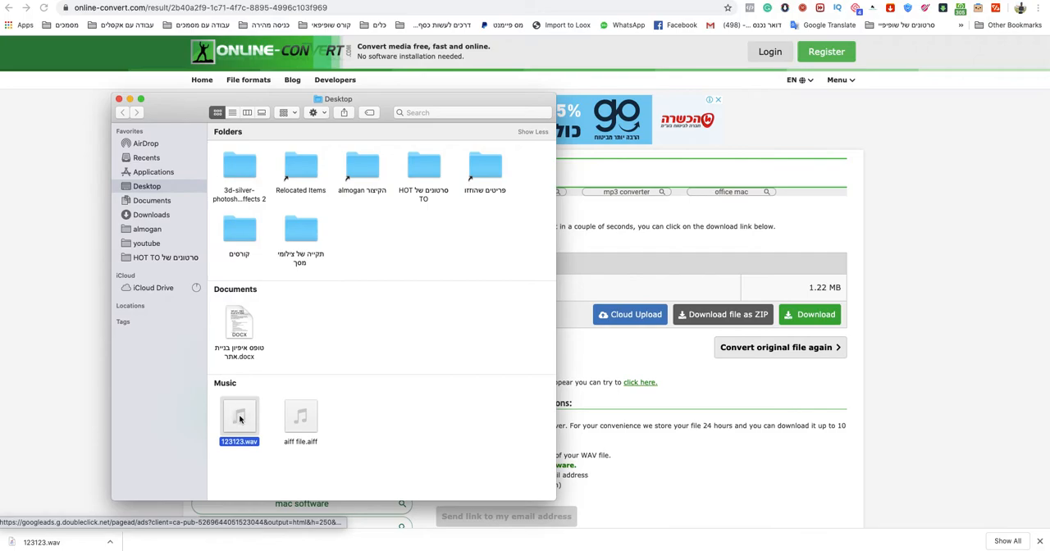